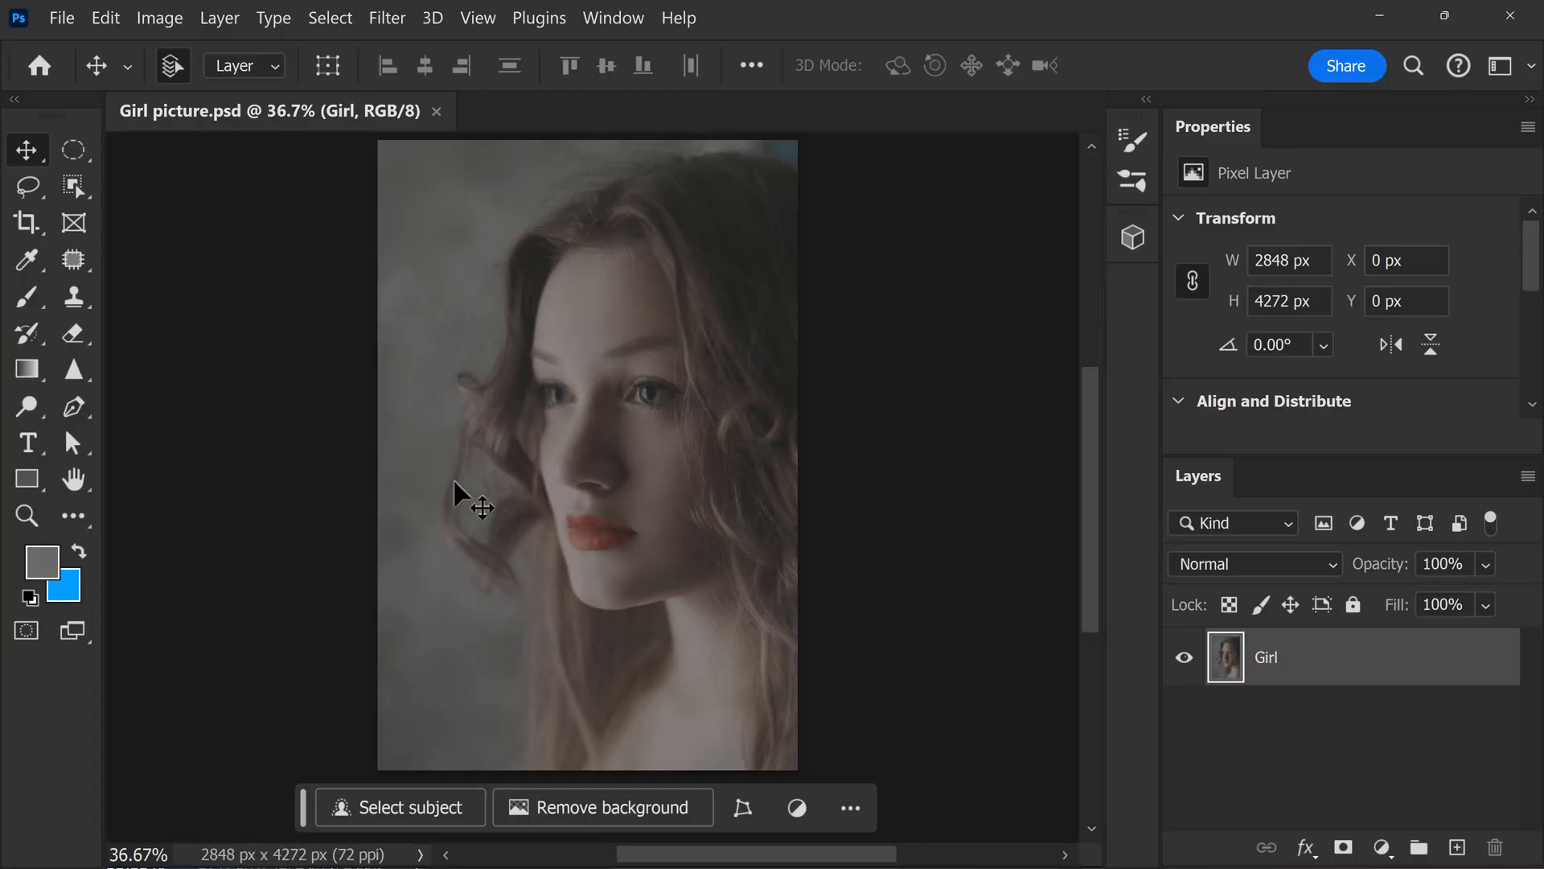
mouse_move(509, 491)
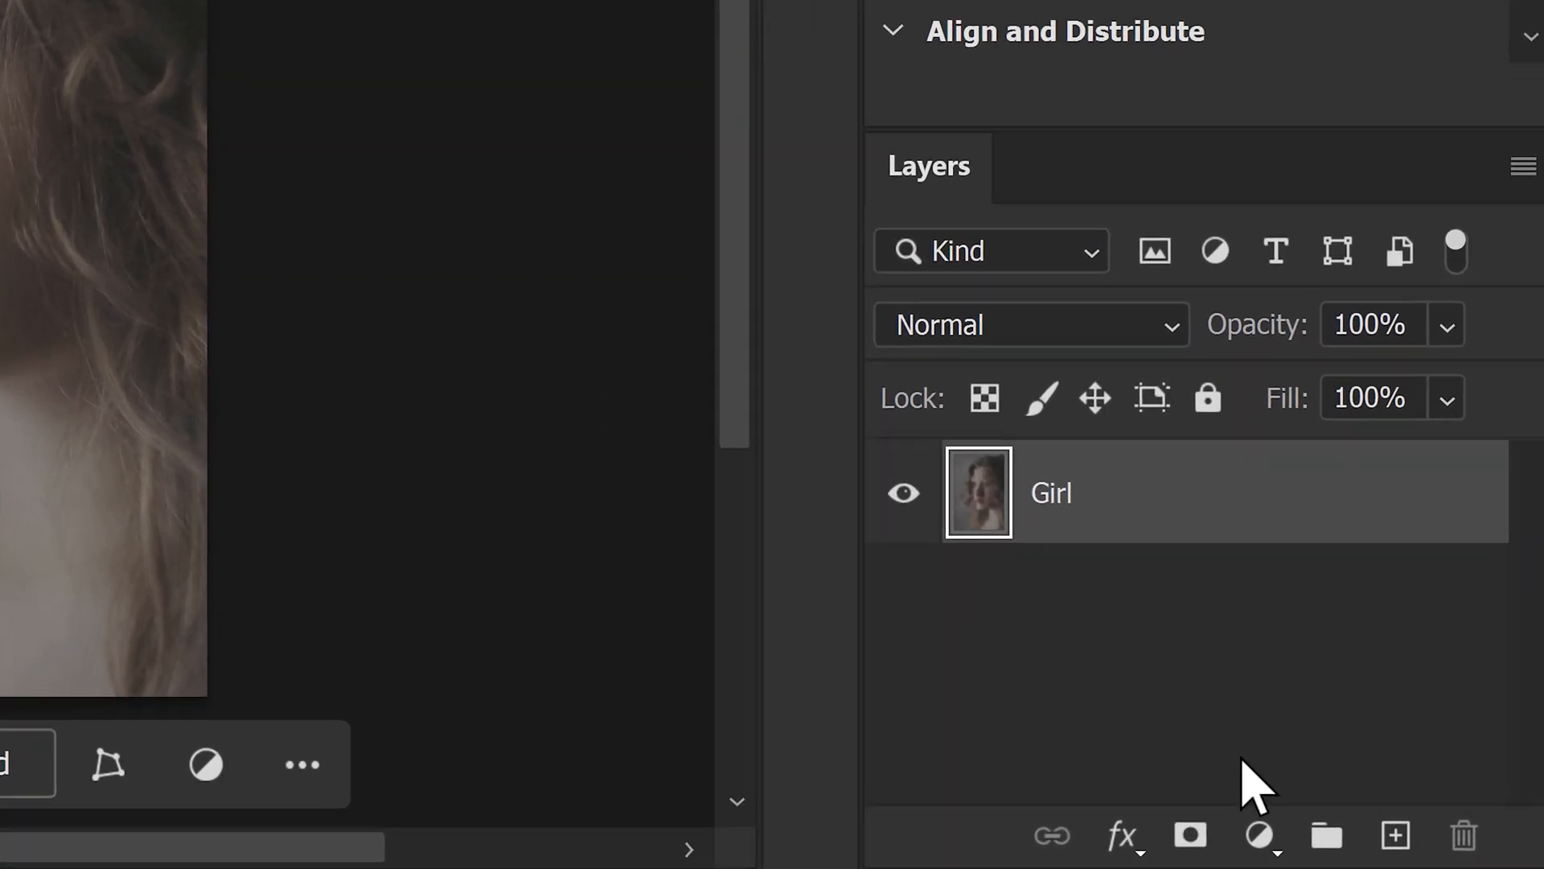
Add a Brightness/Contrast adjustment layer above the girl portrait to brighten it.
click(1259, 835)
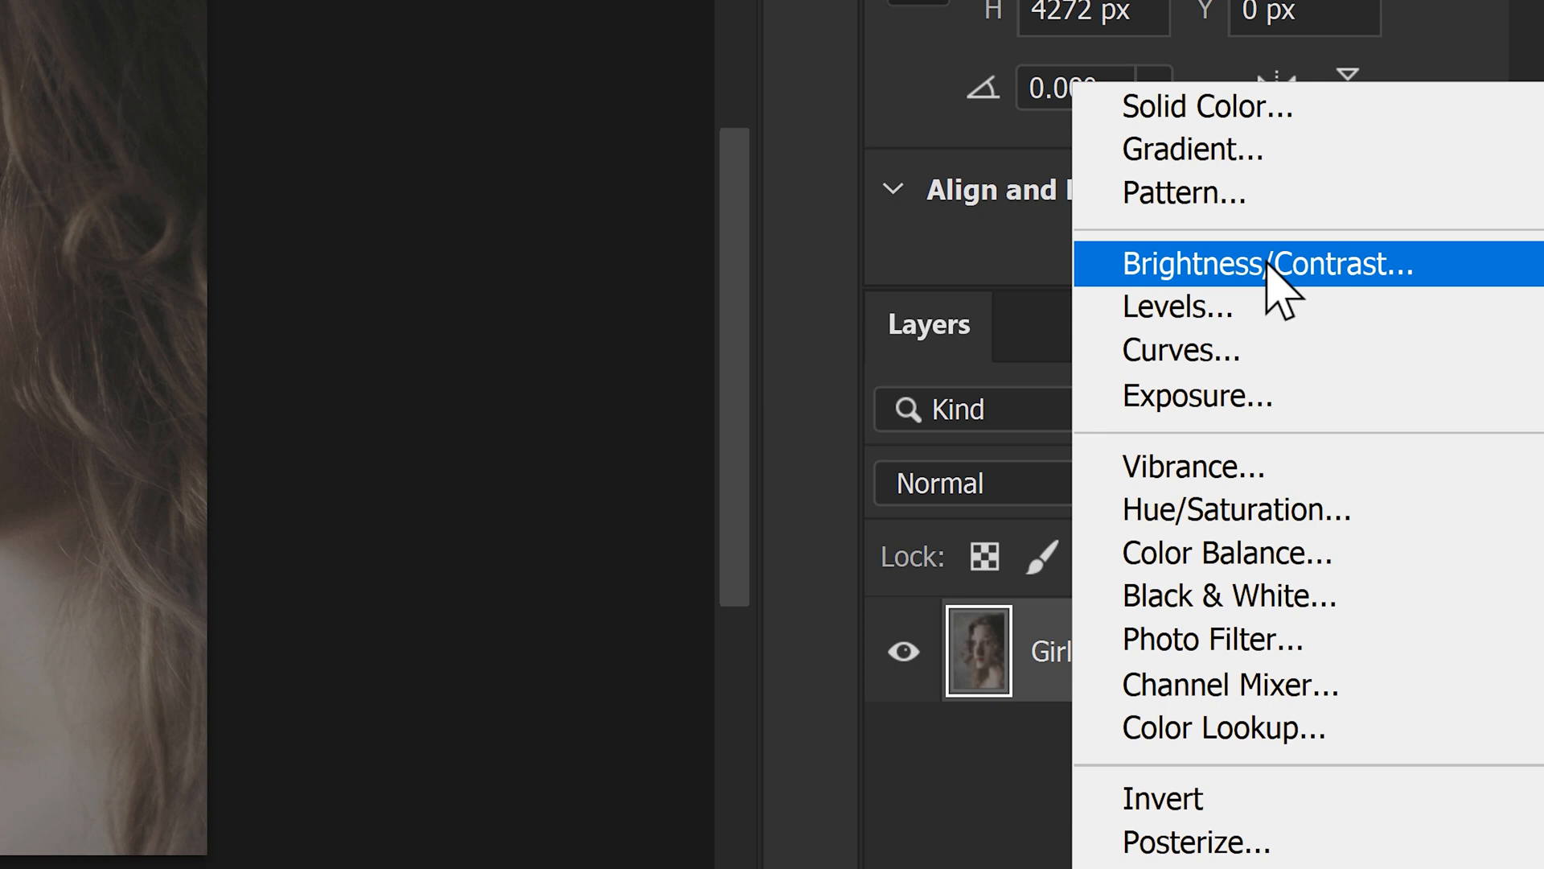
click(1269, 263)
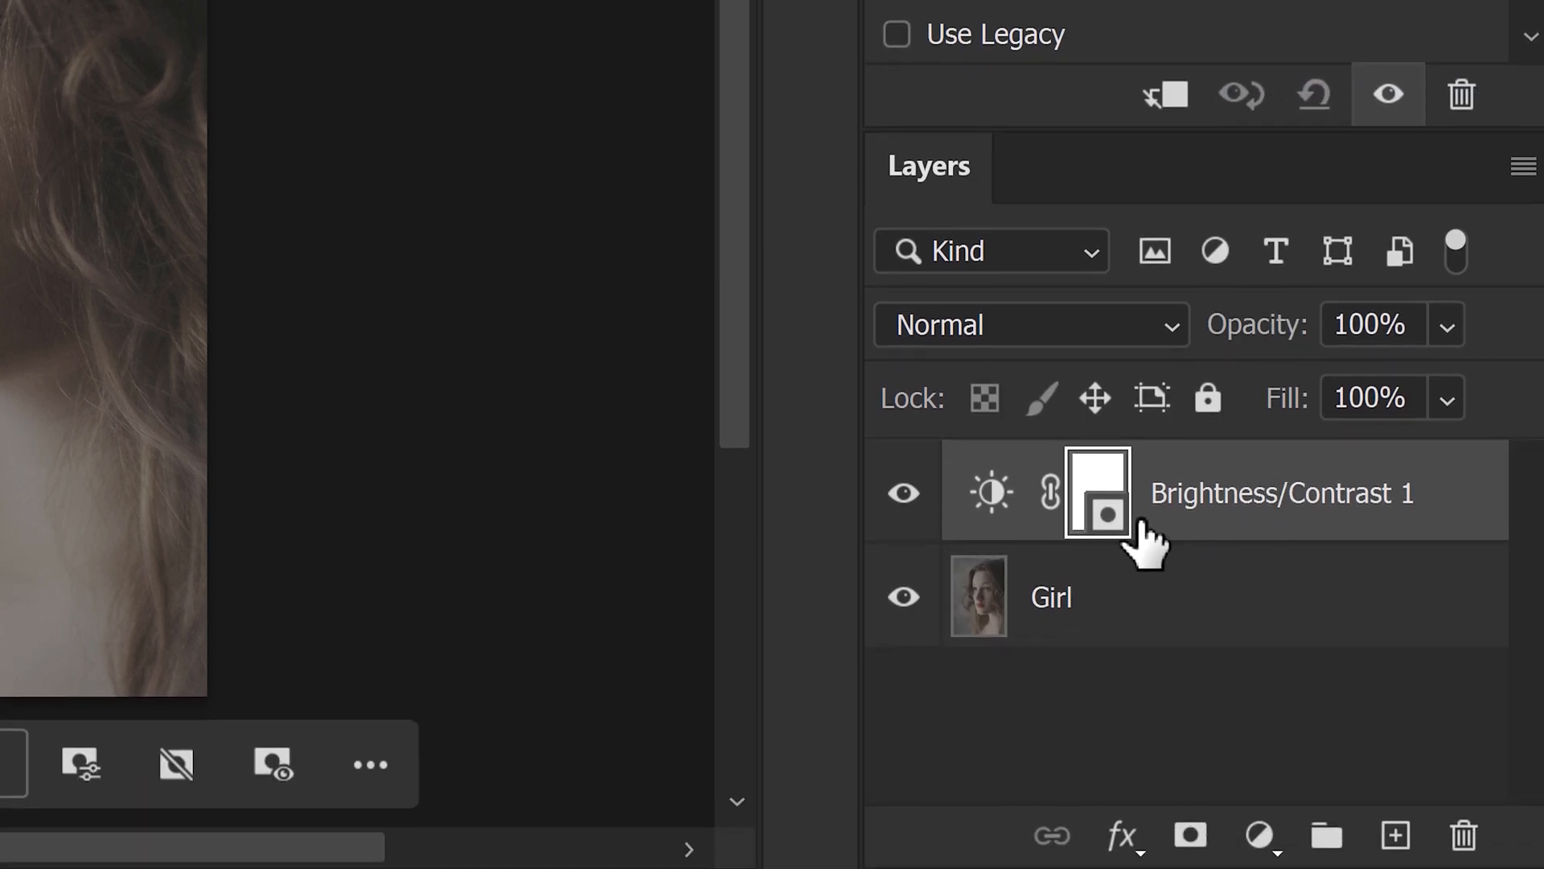
mouse_move(1462, 547)
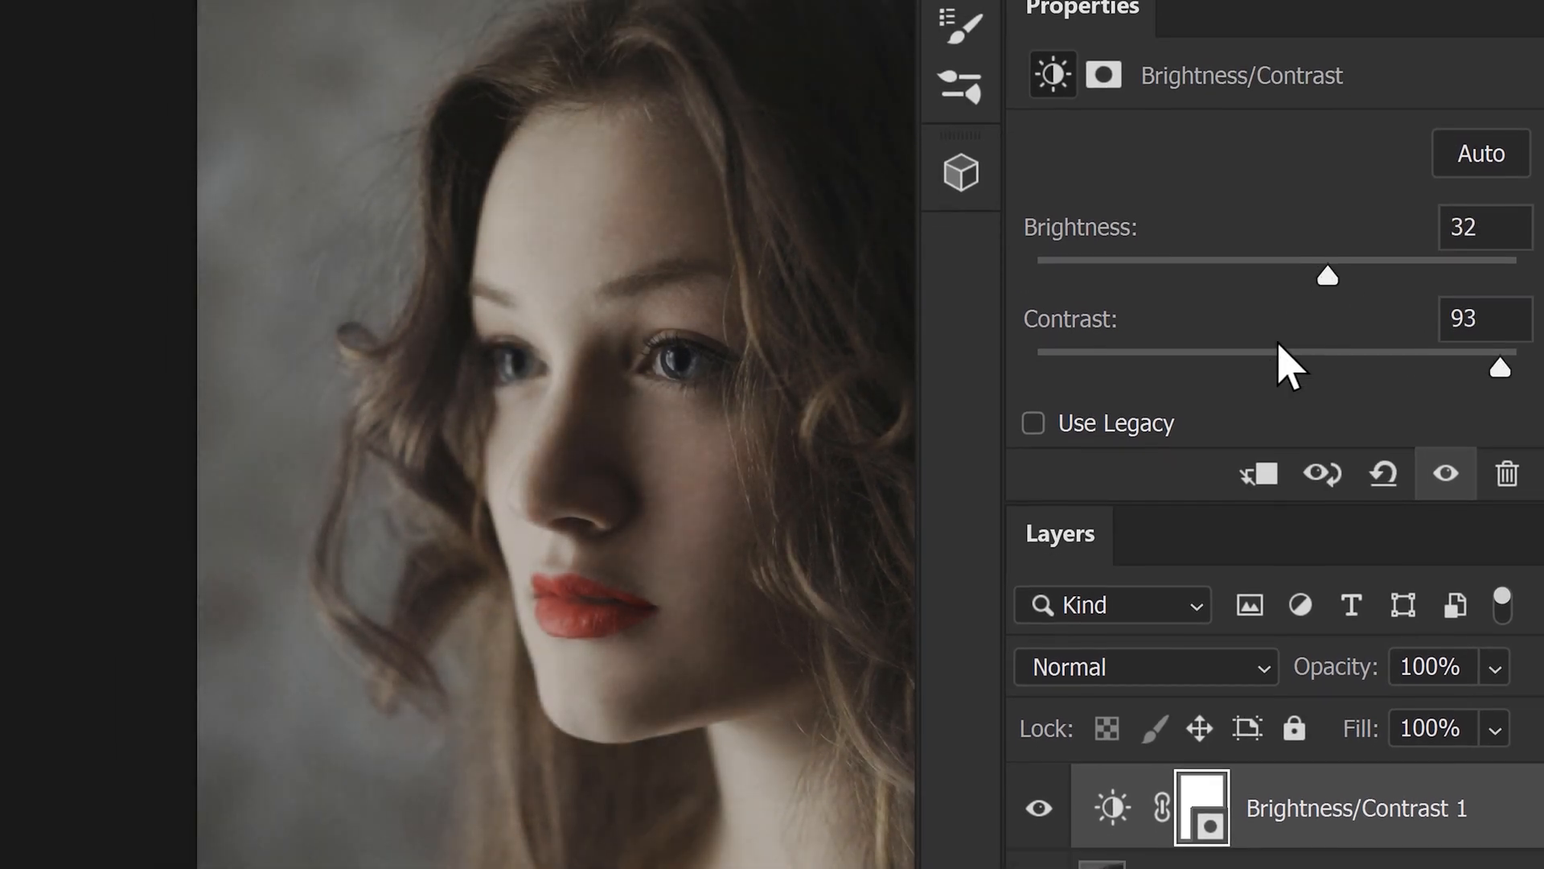
scroll(down, 3)
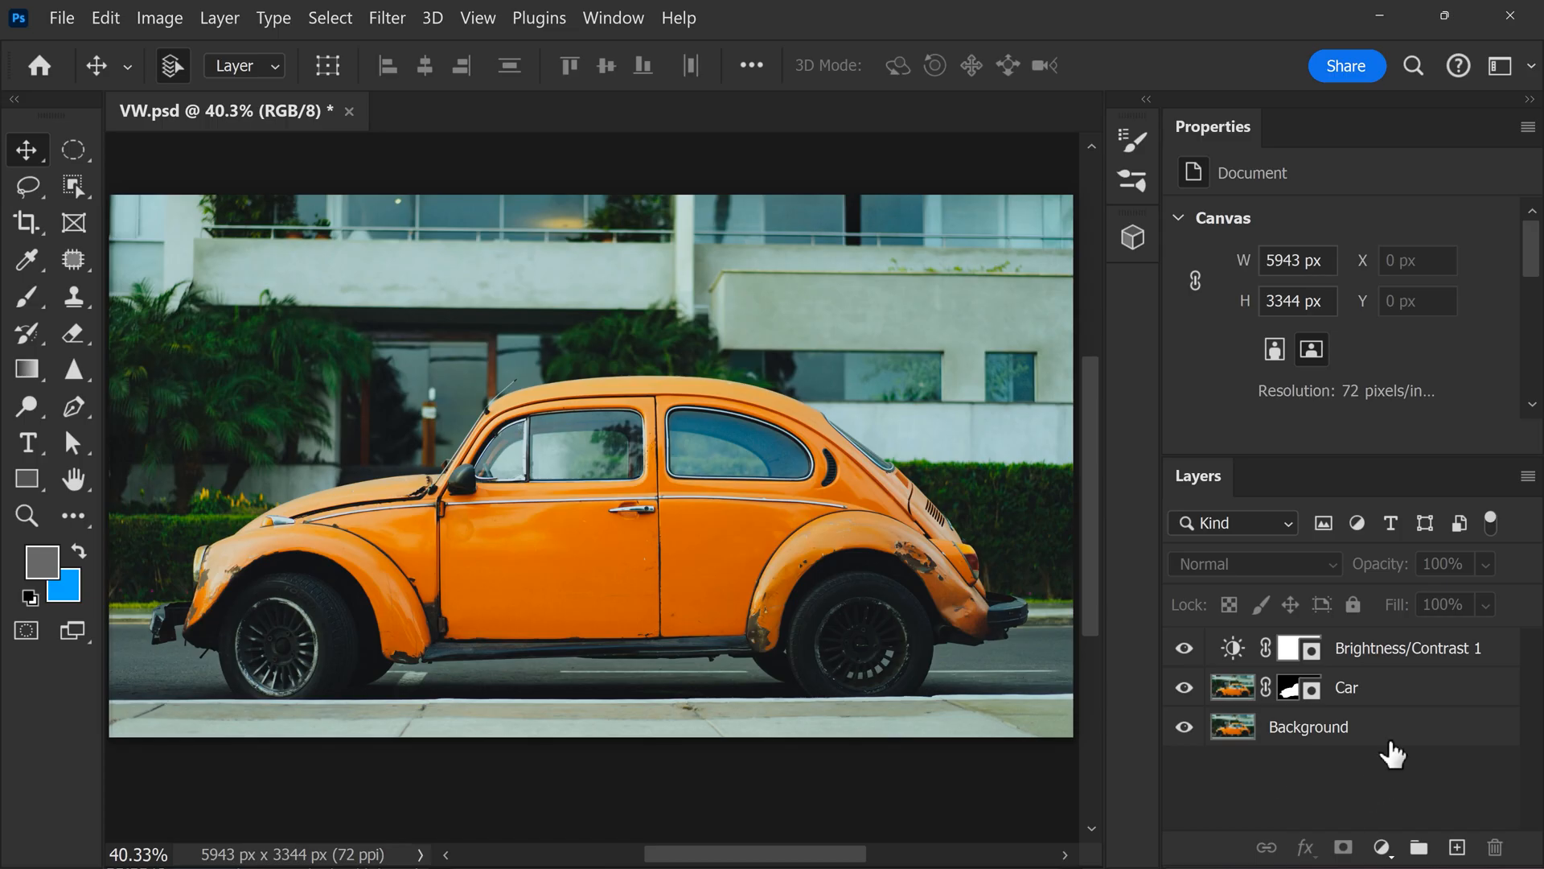
click(1184, 726)
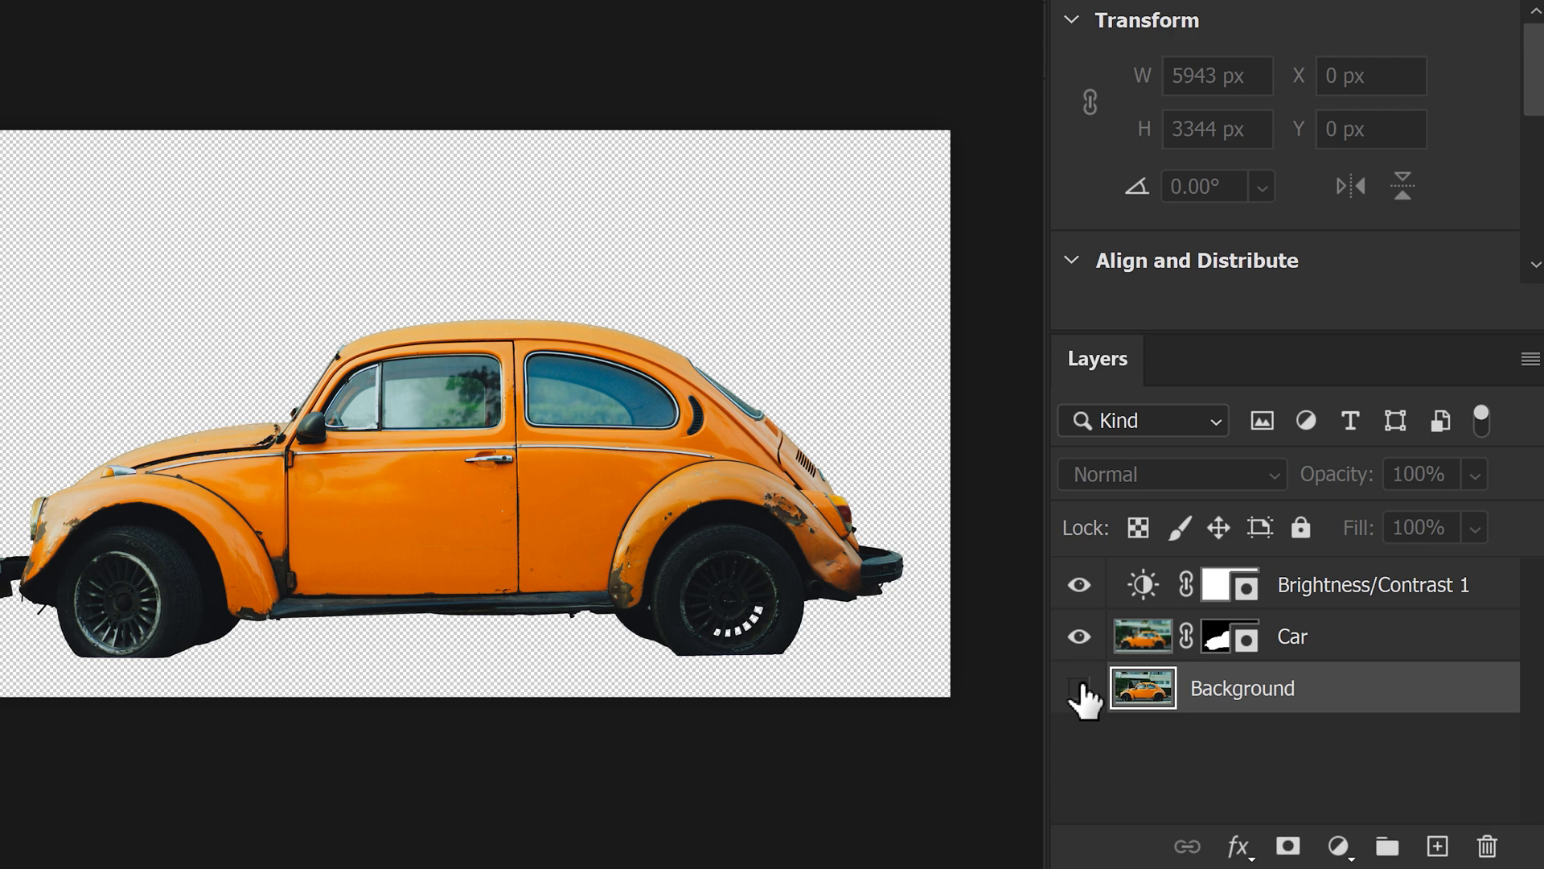
click(1078, 687)
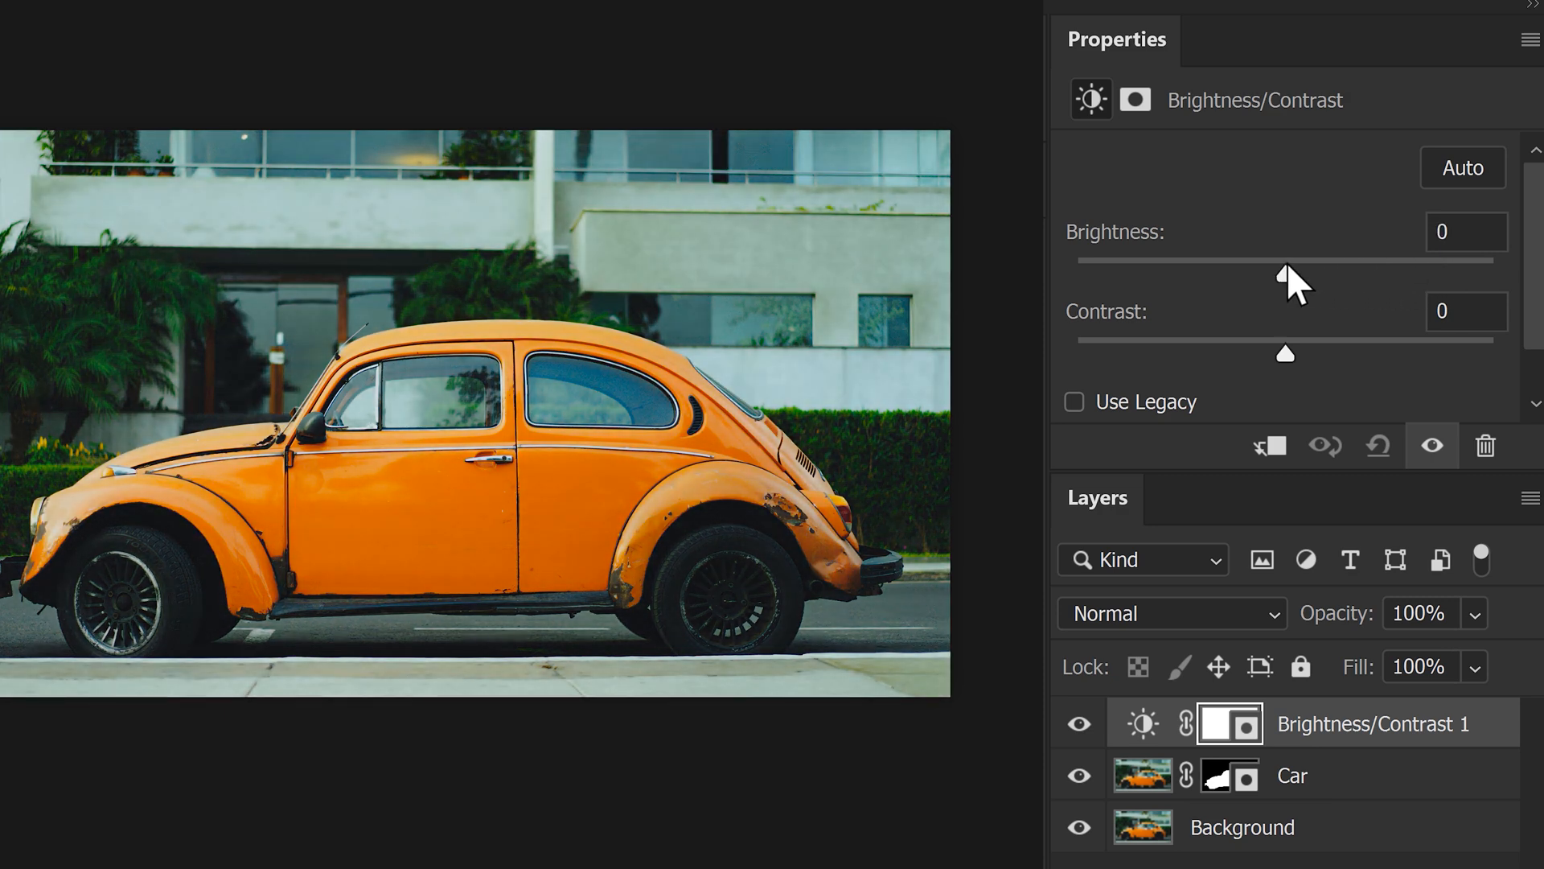
scroll(down, 3)
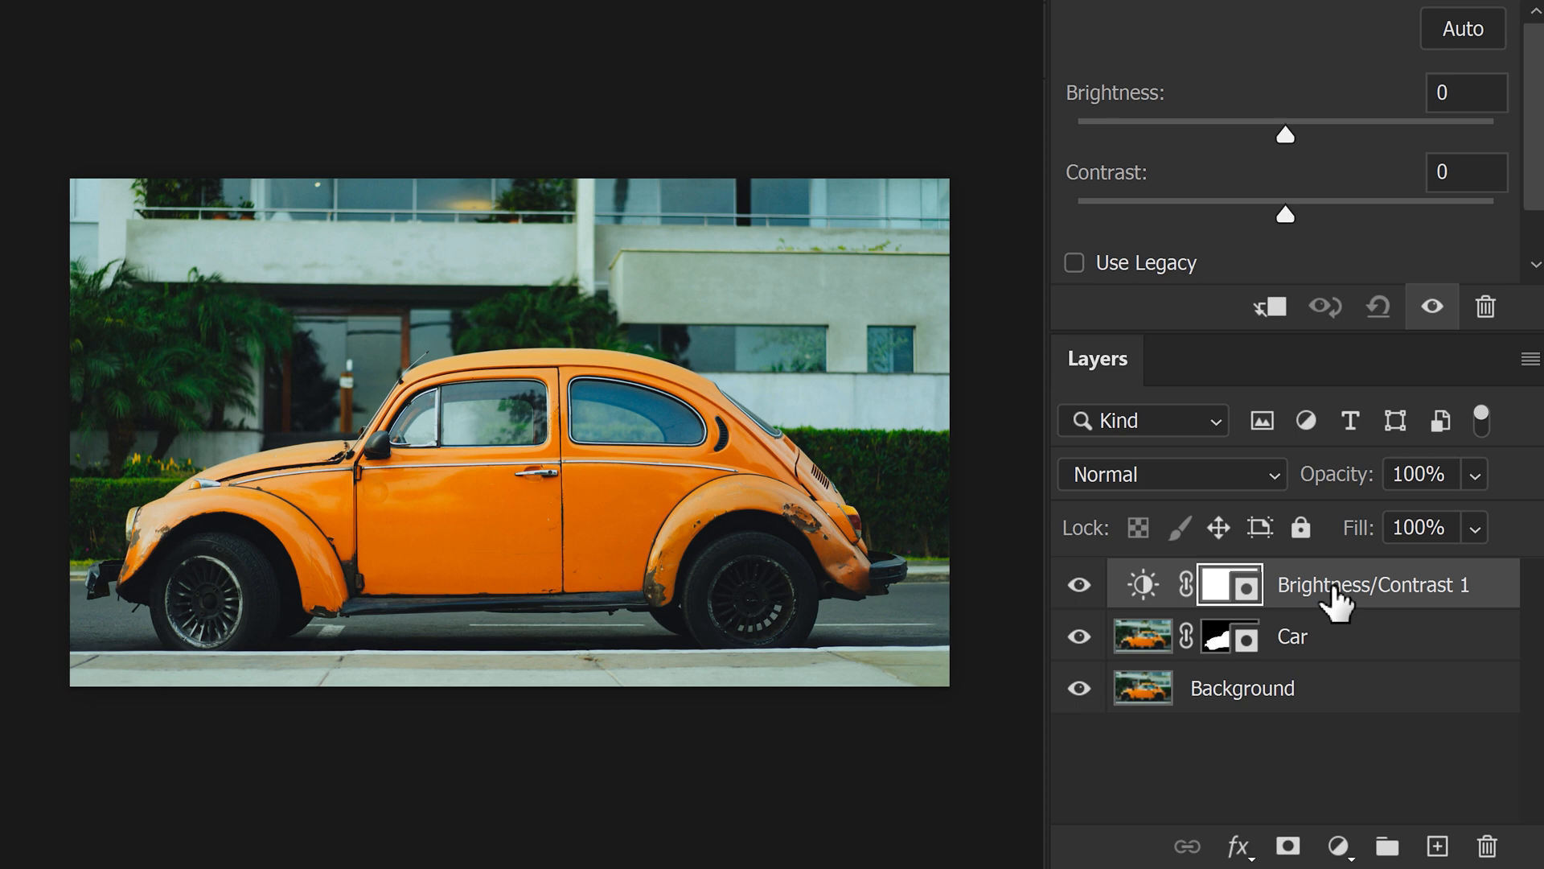
Create a clipping mask so Brightness/Contrast 1 affects only the Car layer.
right_click(1370, 584)
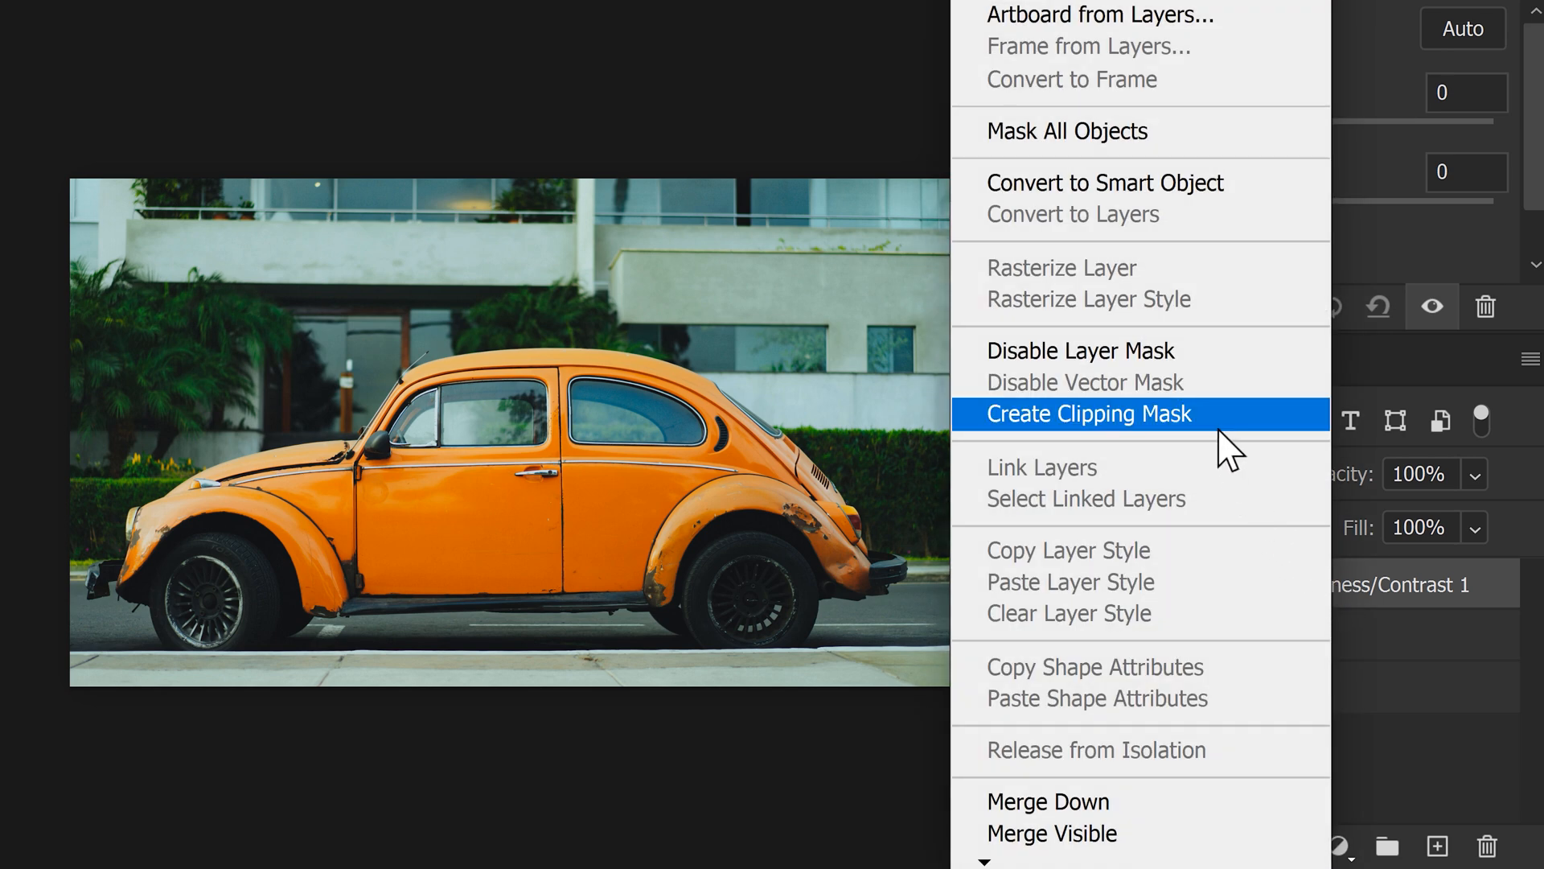
click(1088, 413)
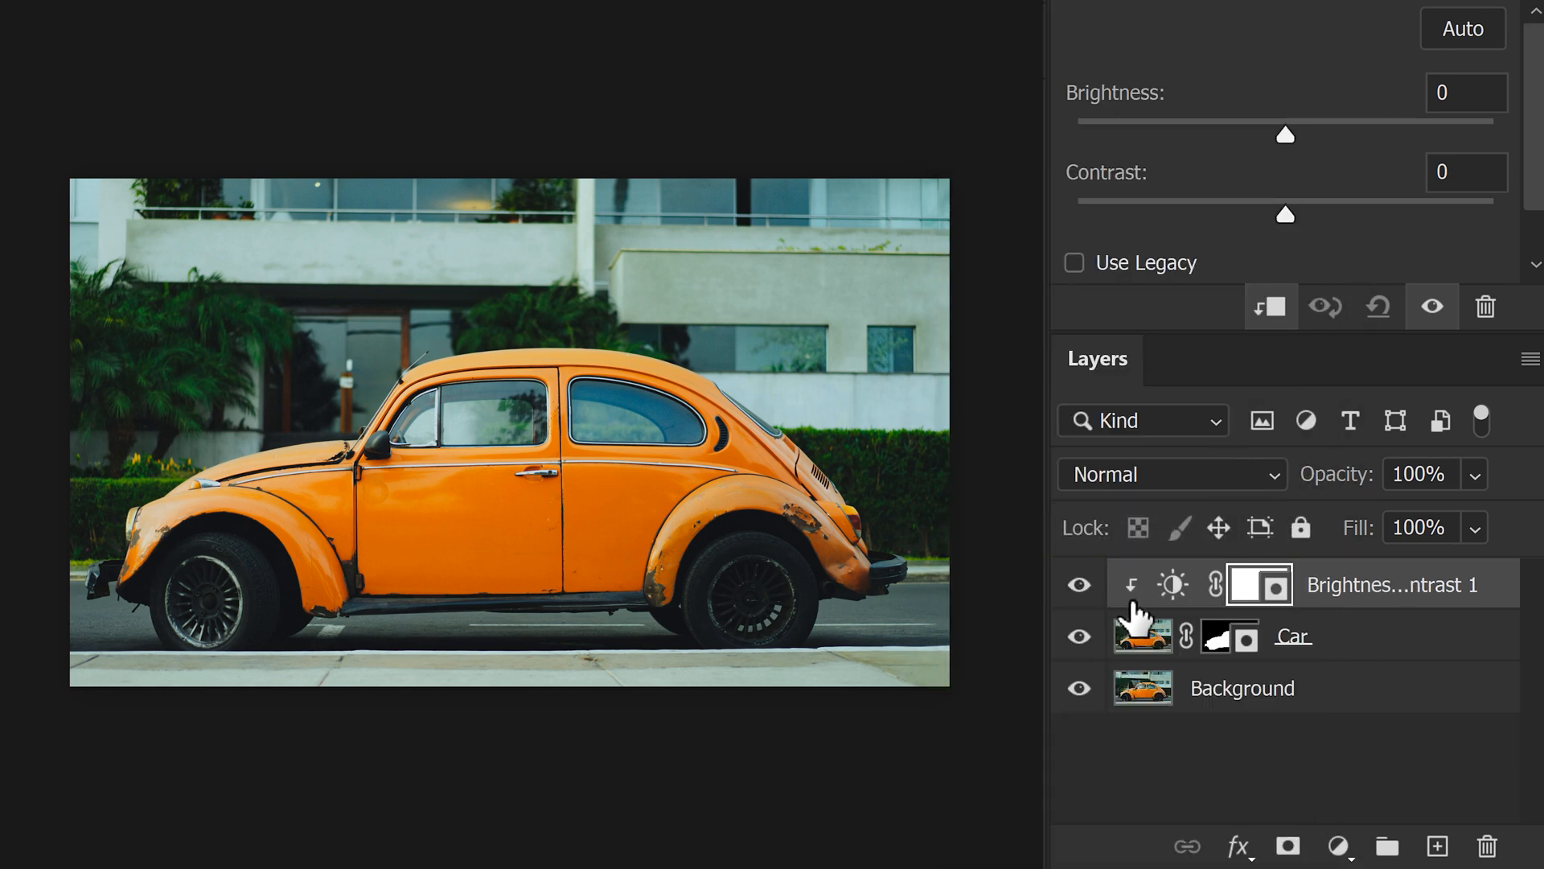
mouse_move(1359, 640)
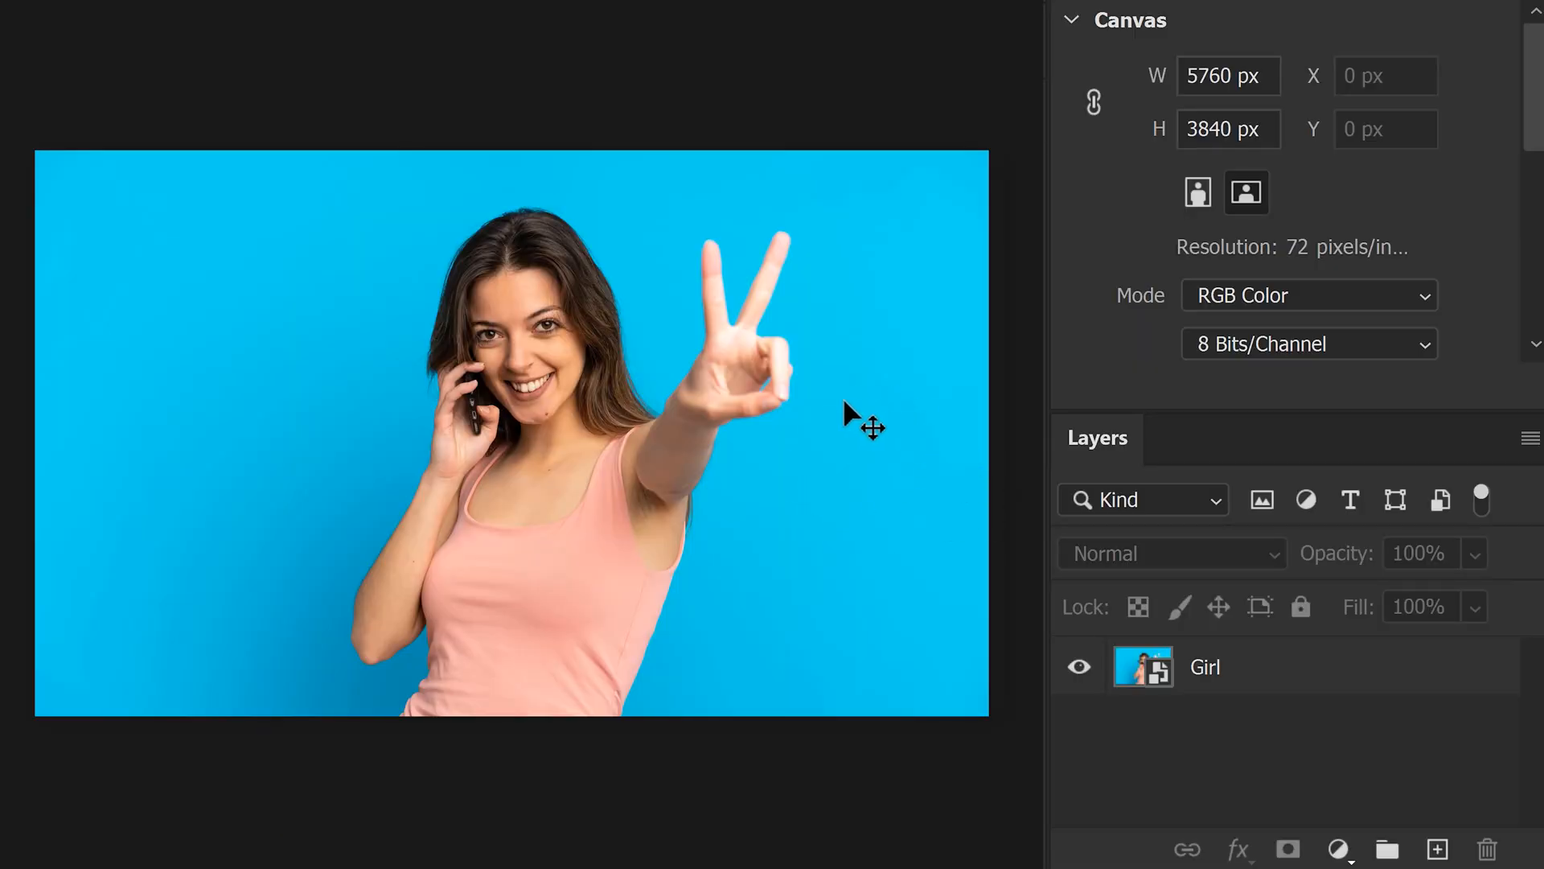
mouse_move(1338, 847)
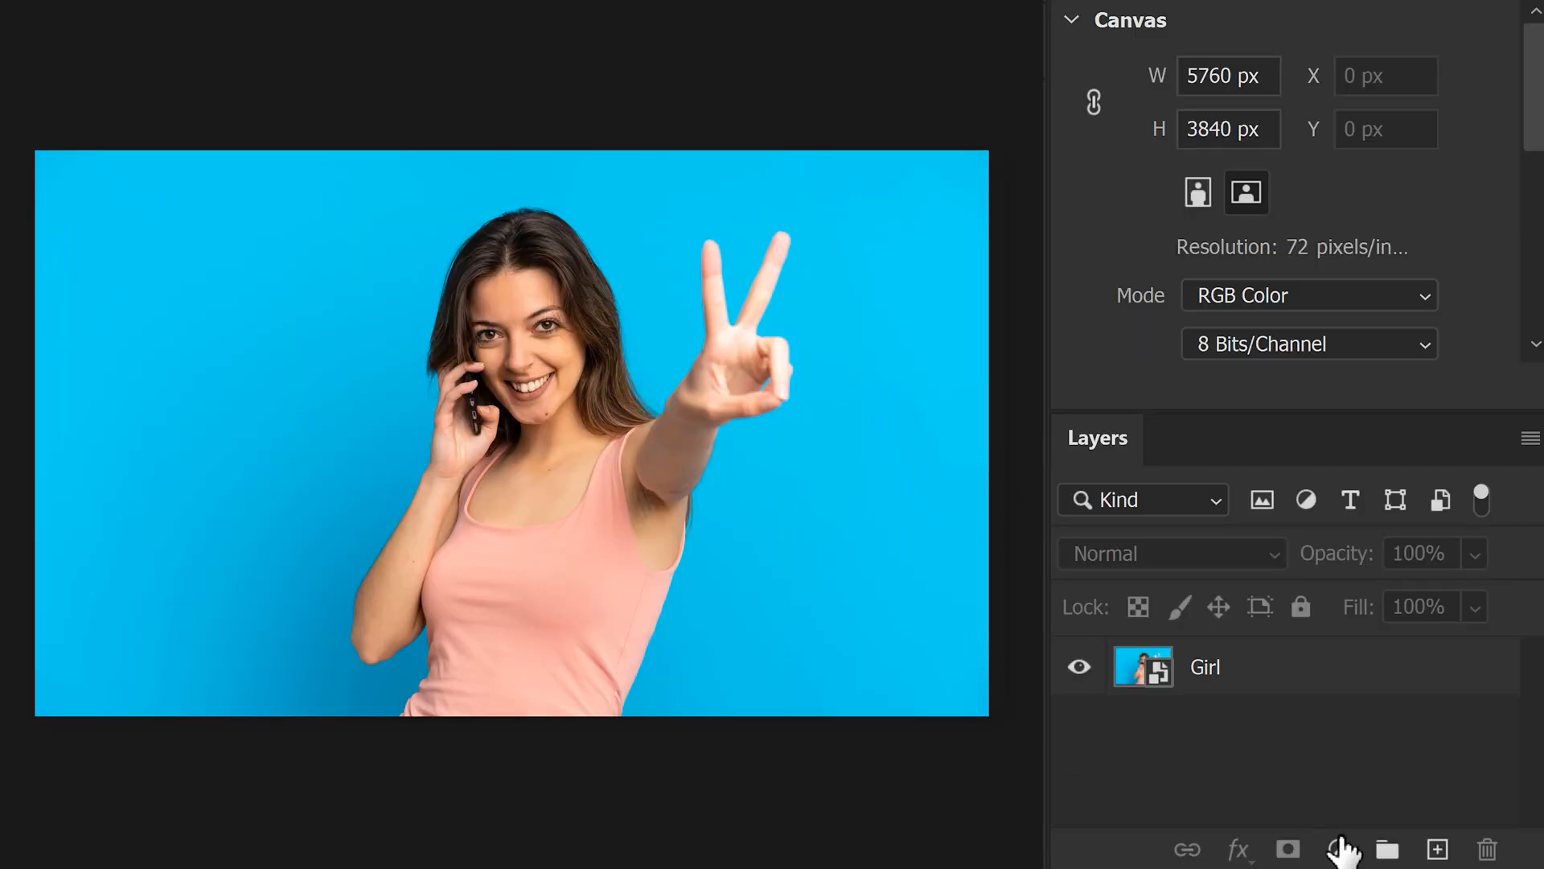
Add a Hue/Saturation adjustment layer above the Girl layer.
click(1337, 849)
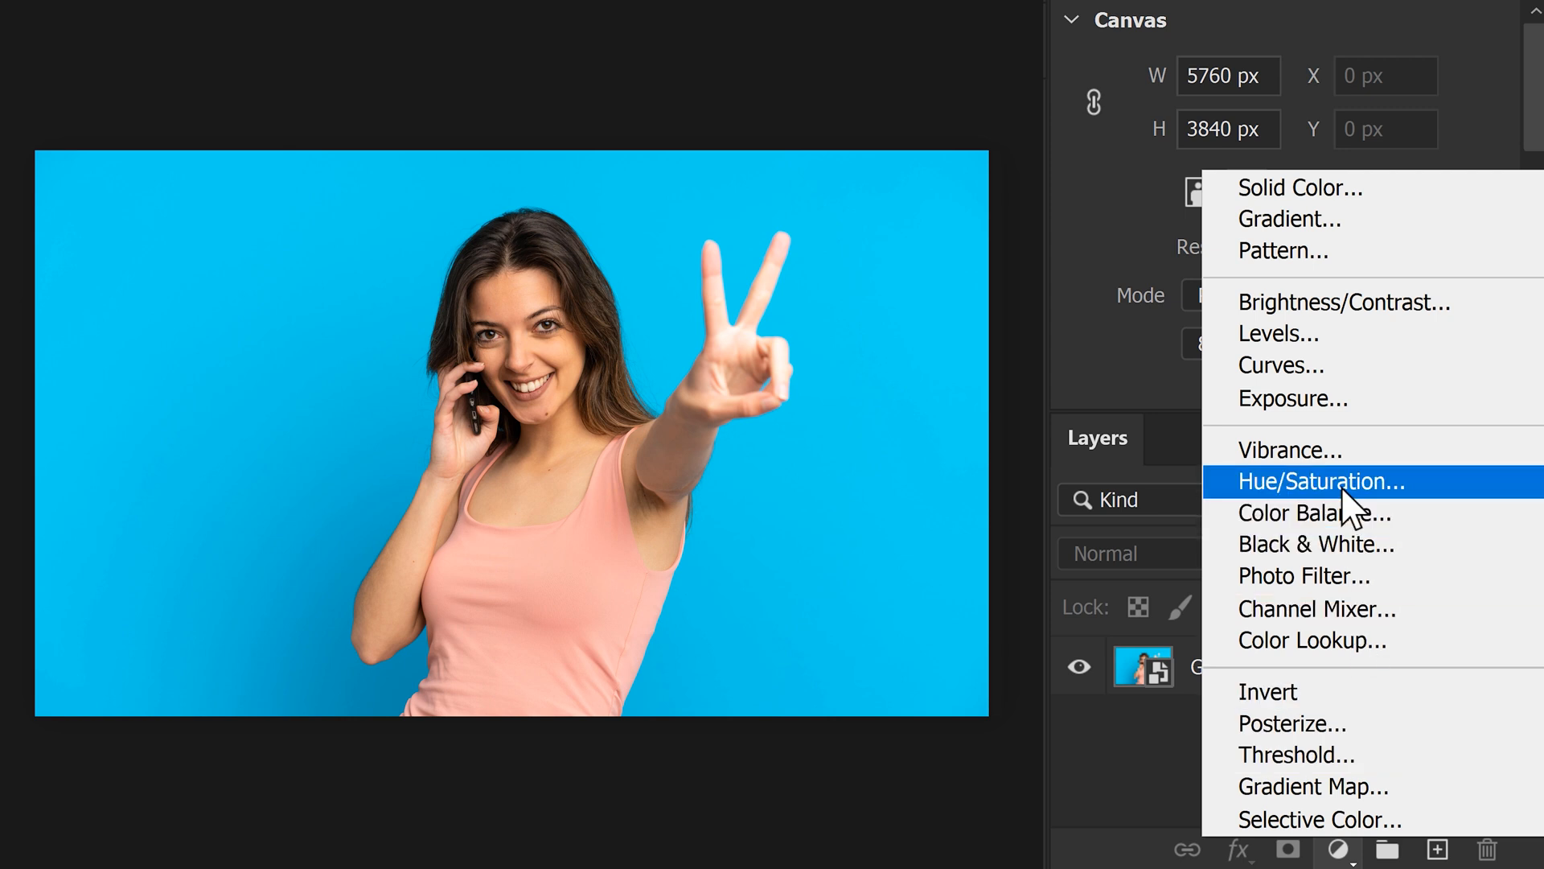
click(1320, 482)
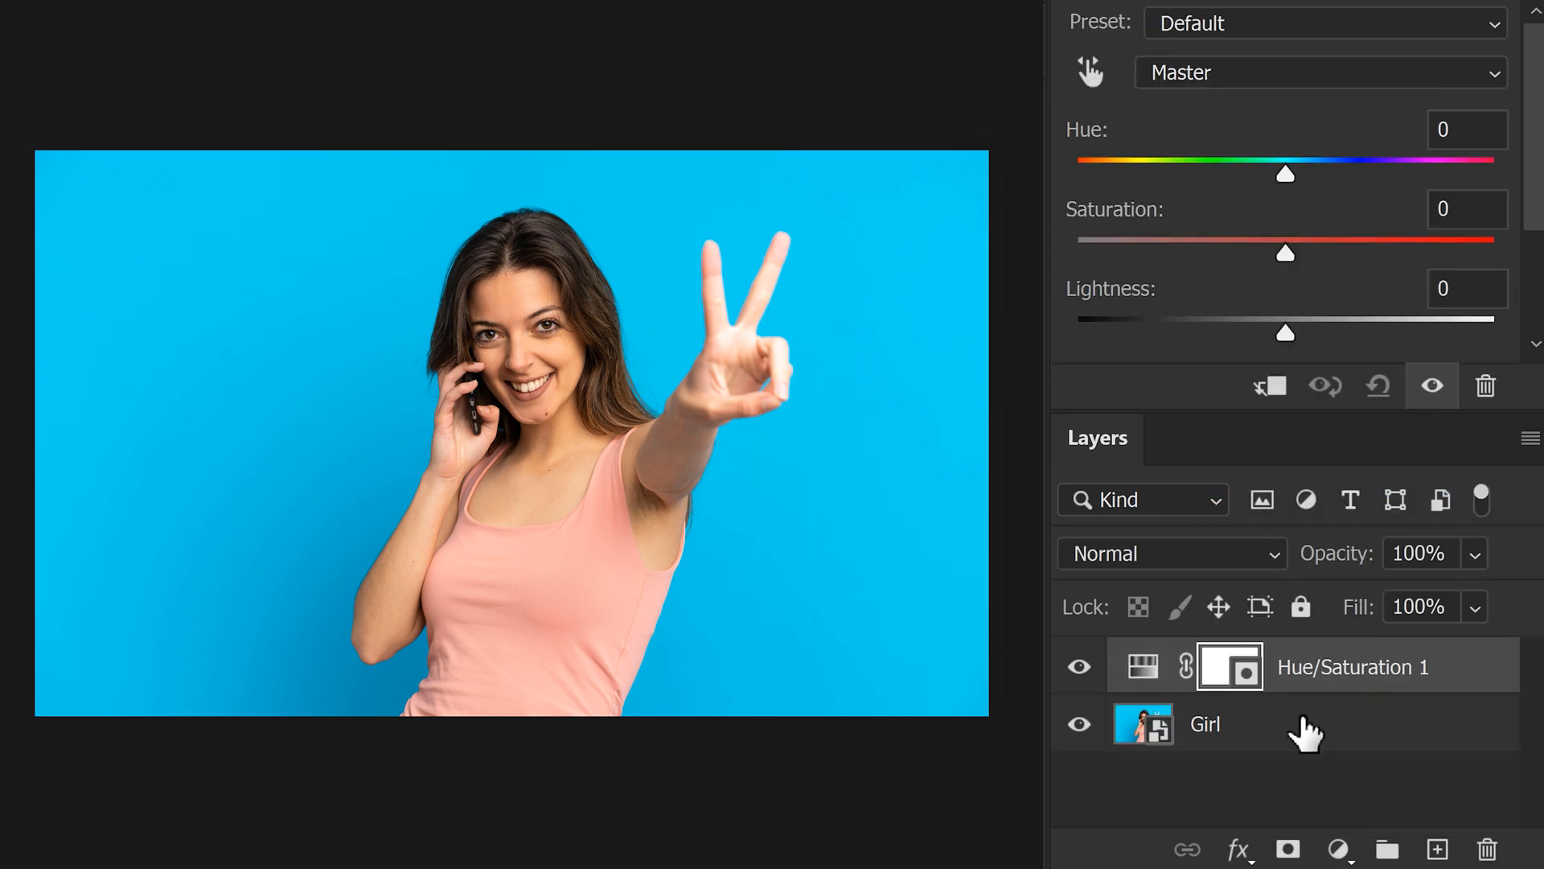
mouse_move(1256, 754)
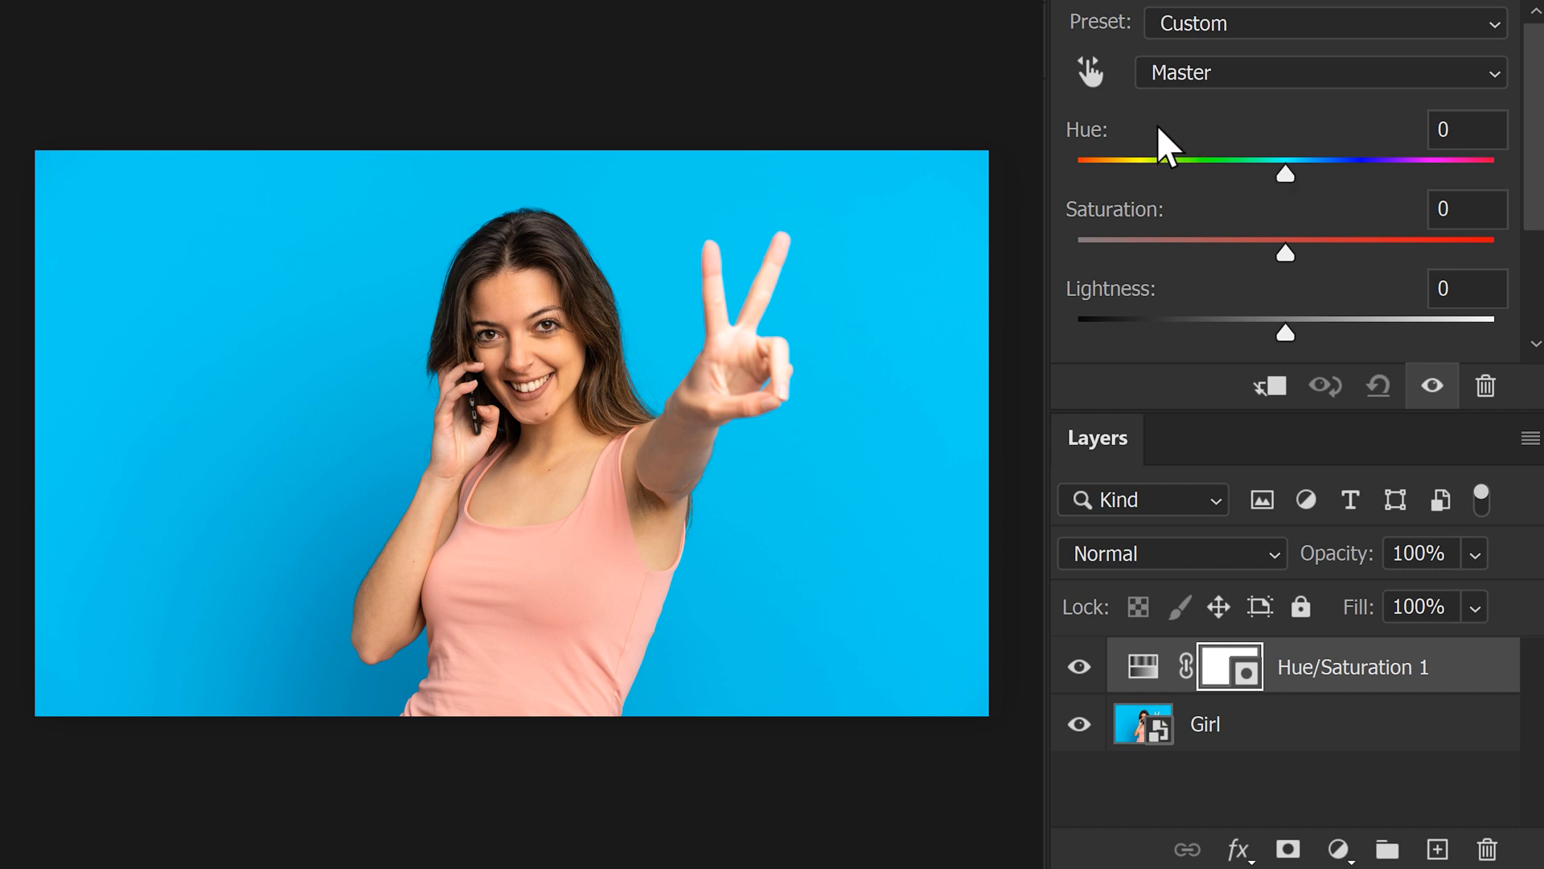
mouse_move(924, 267)
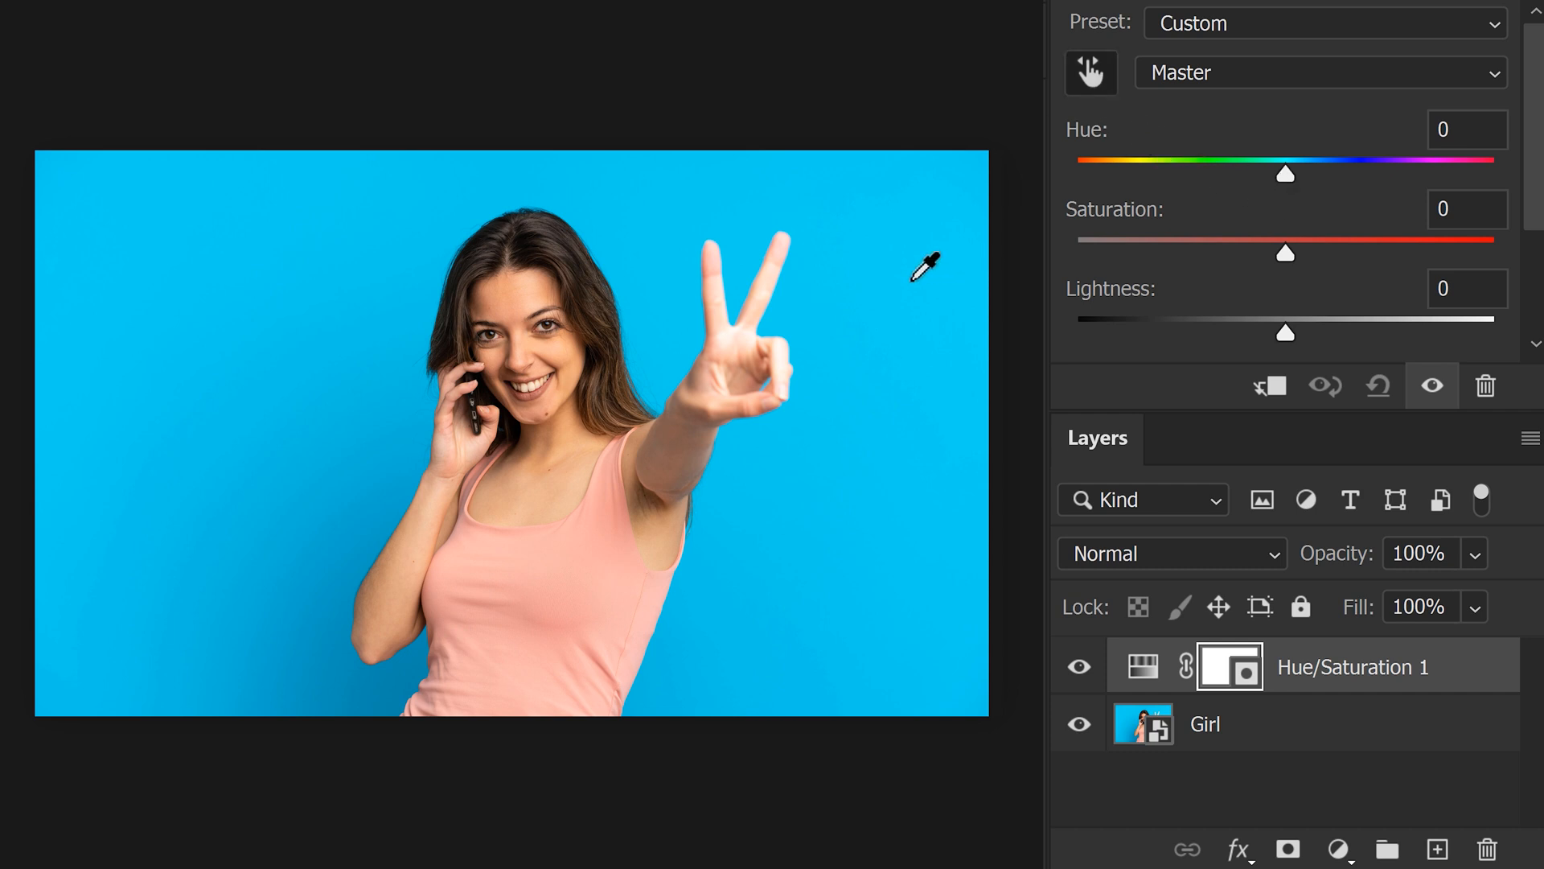
Pick the on-image targeted adjustment tool to sample the blue background colour.
click(1320, 72)
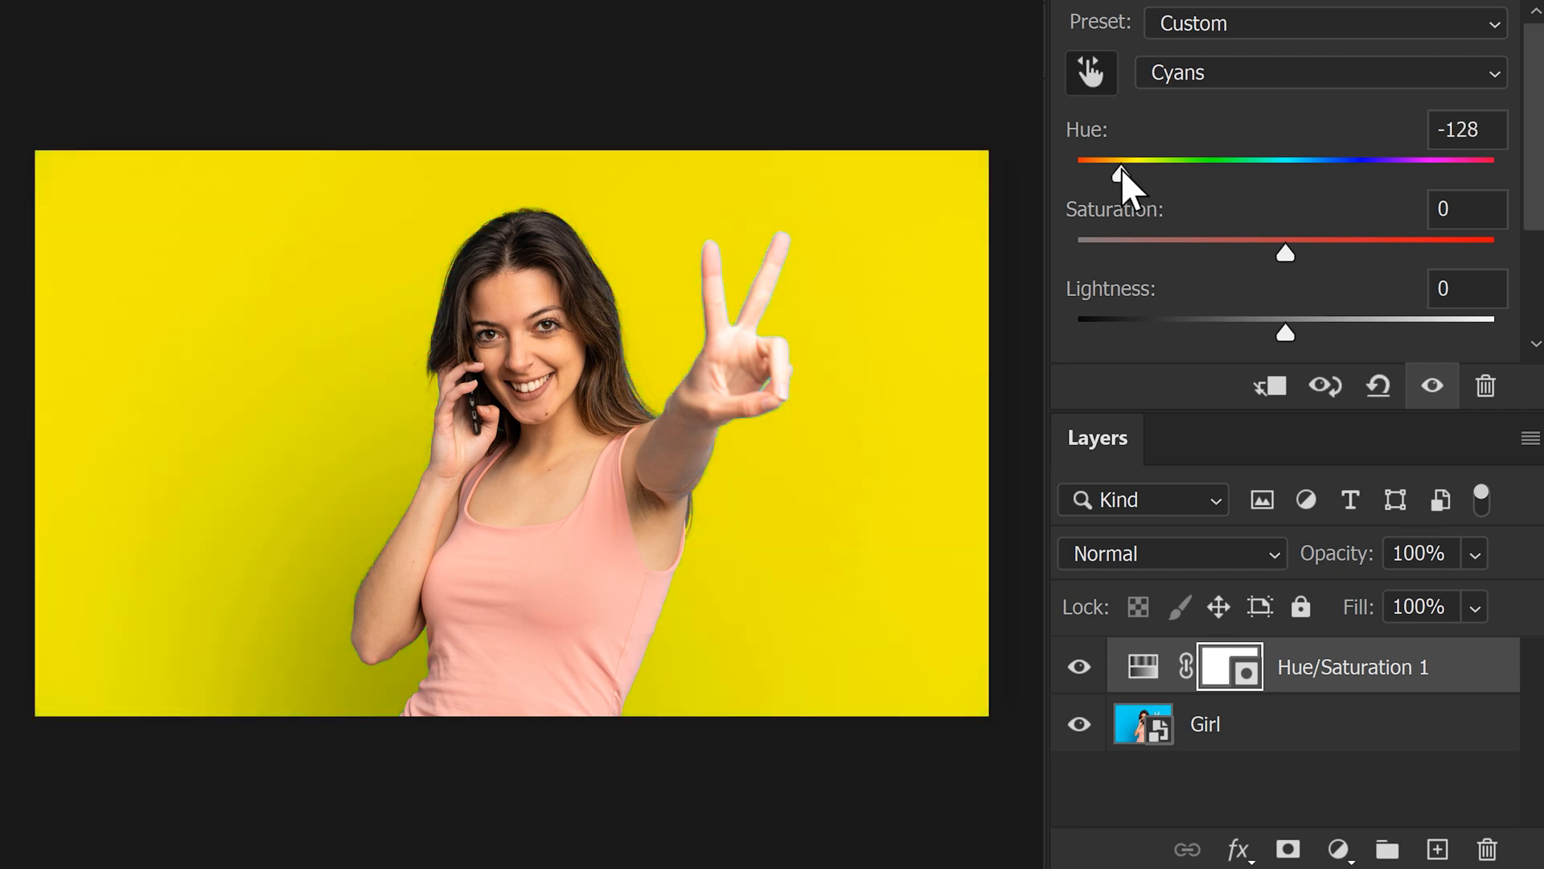
mouse_move(1192, 251)
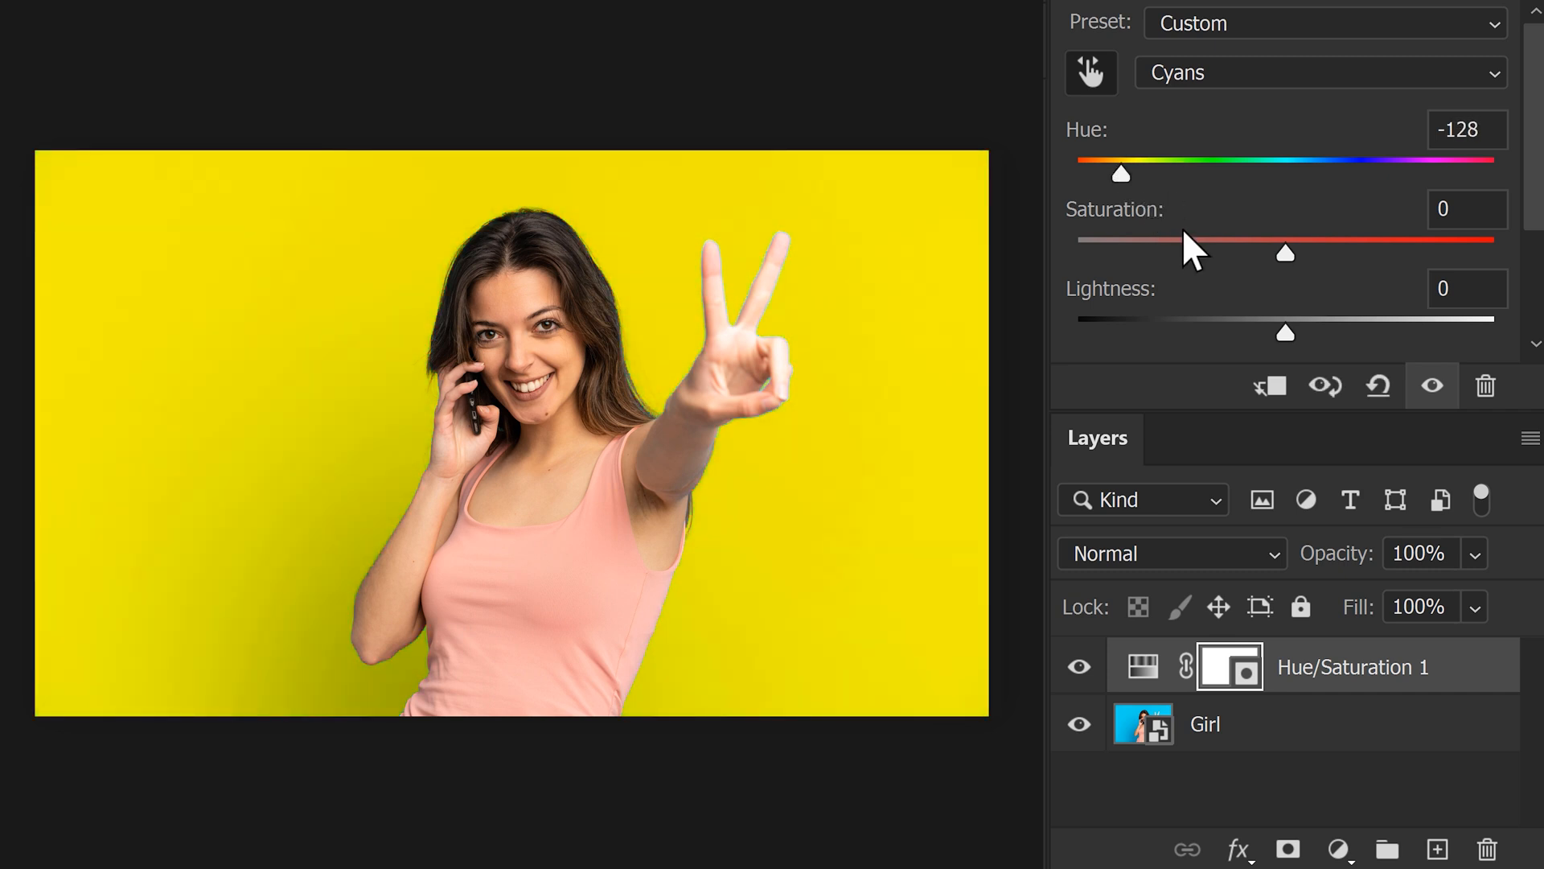